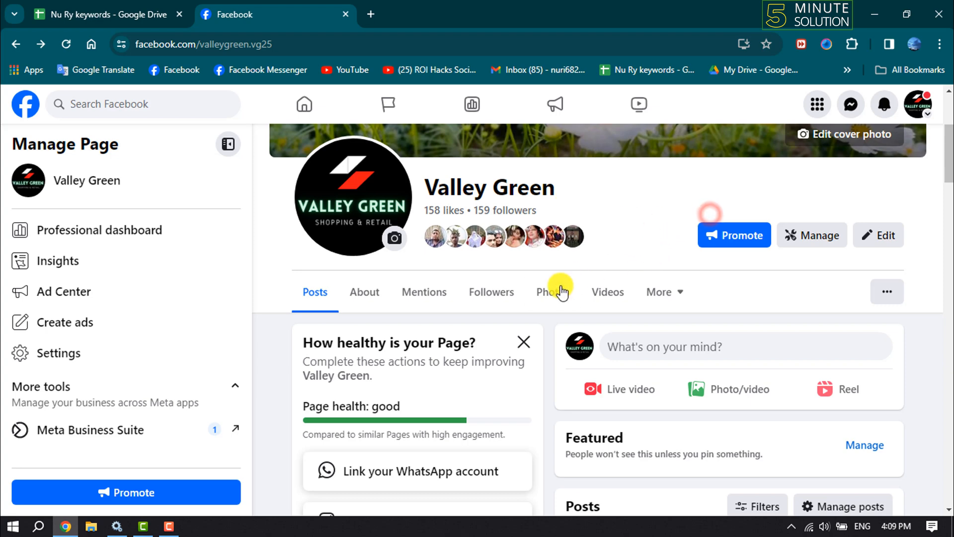
Go to the Valley Green page's Photos section and show its albums list.
left_click(551, 291)
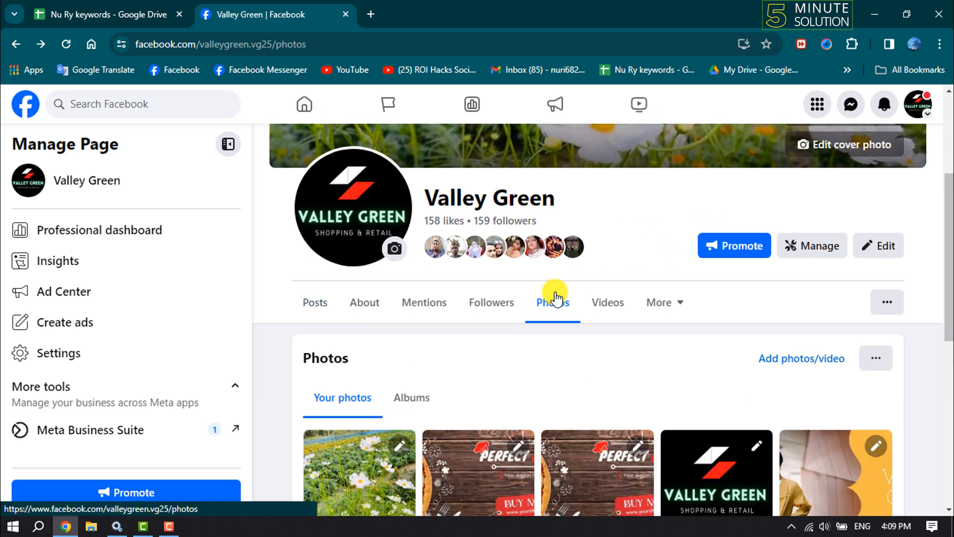
scroll("down", 3)
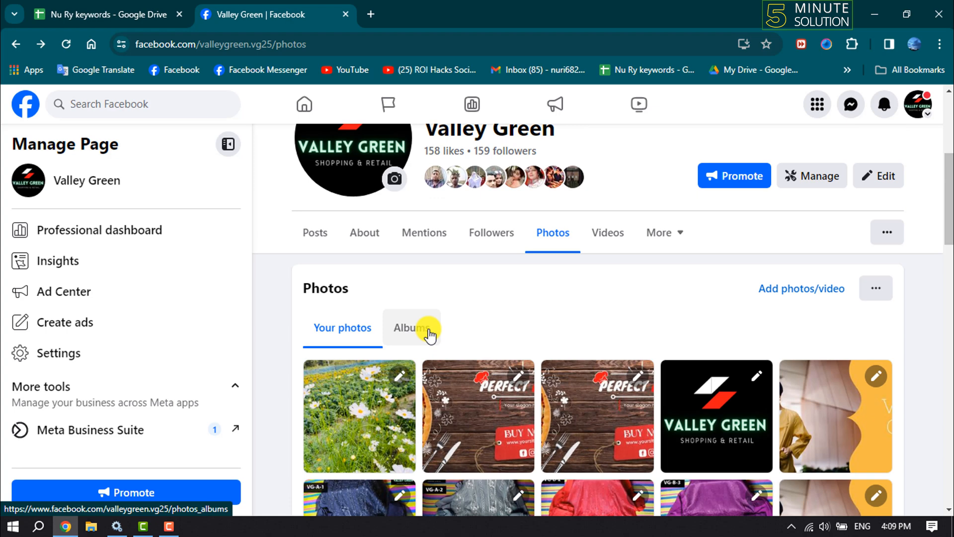
left_click(412, 327)
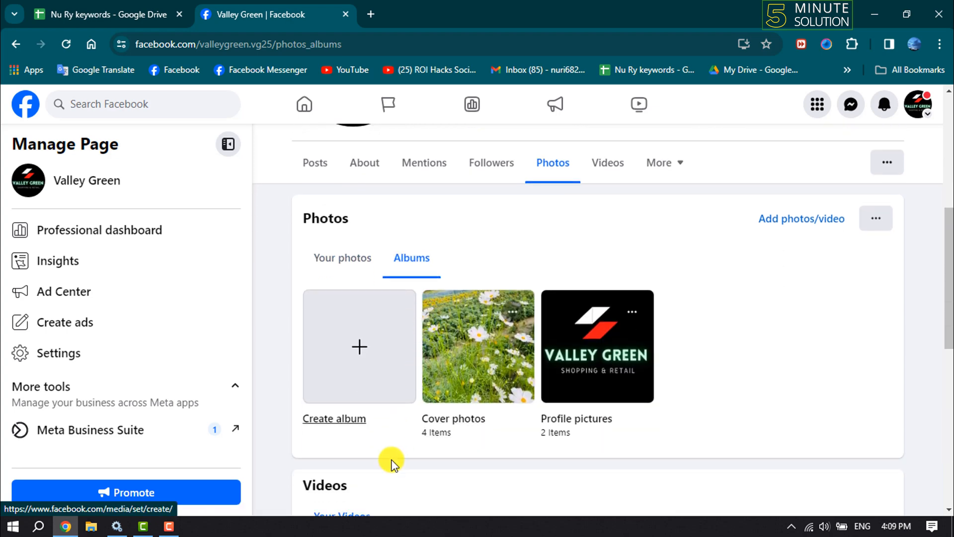
mouse_move(329, 414)
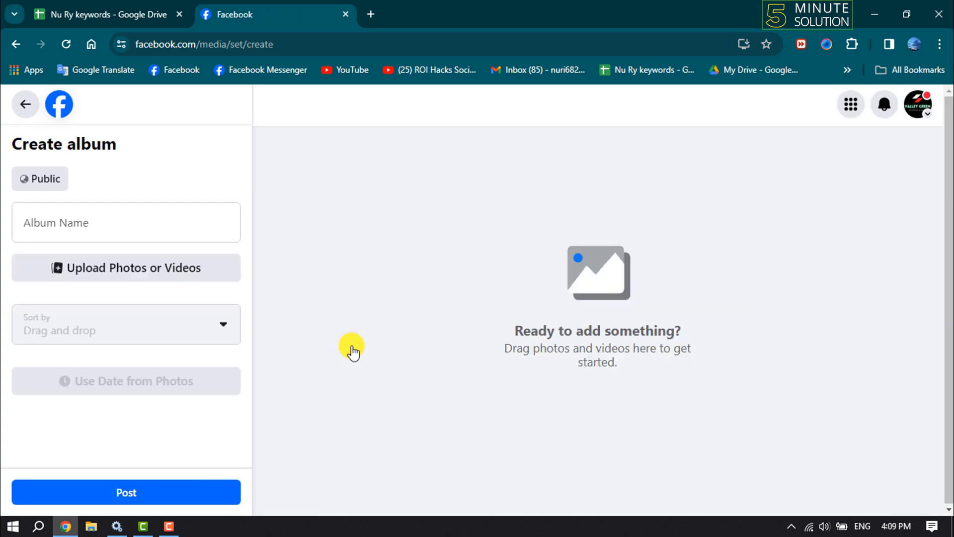
Name the album 'Online Test' and upload the burger, pizza and fashion sale images.
left_click(127, 222)
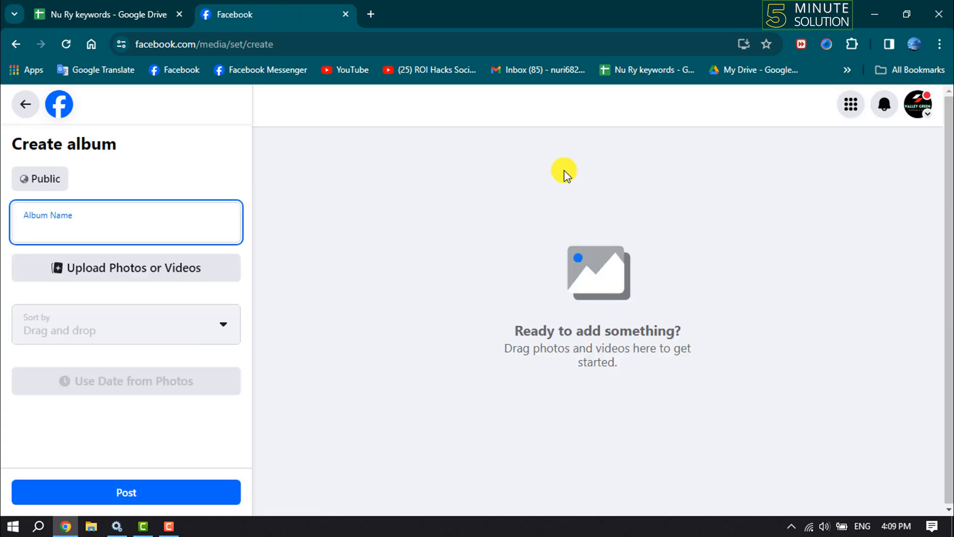
type("Online Test")
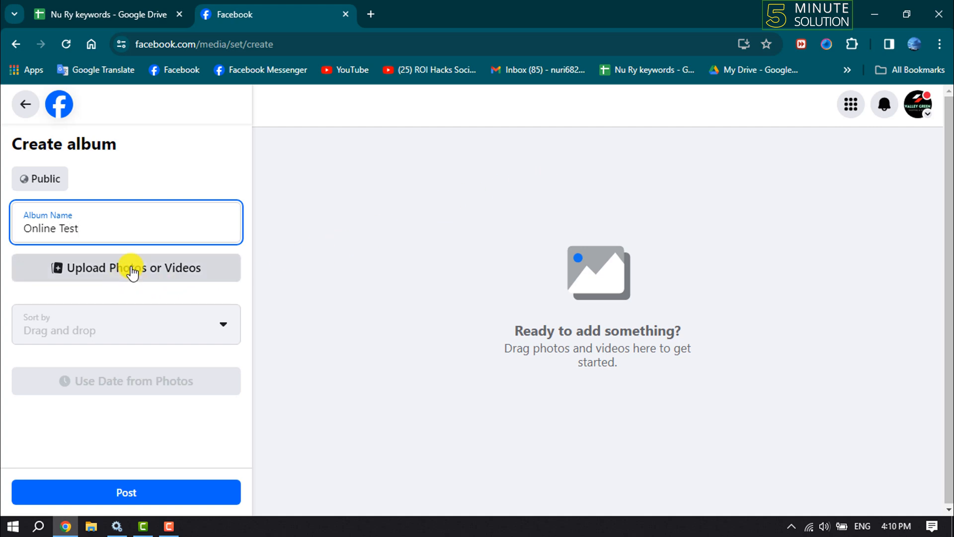
left_click(126, 267)
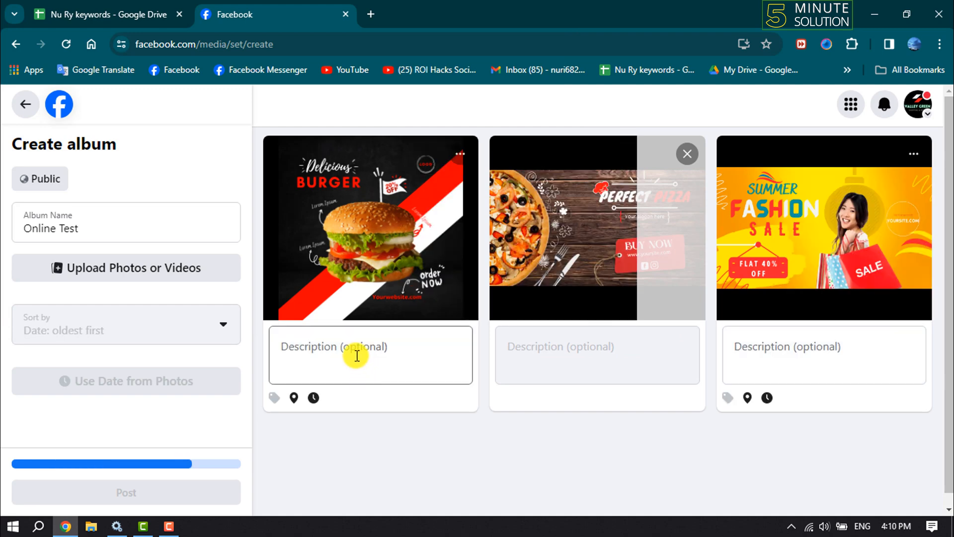
Caption the burger image 'Test' and the fashion sale image 'test'.
left_click(369, 354)
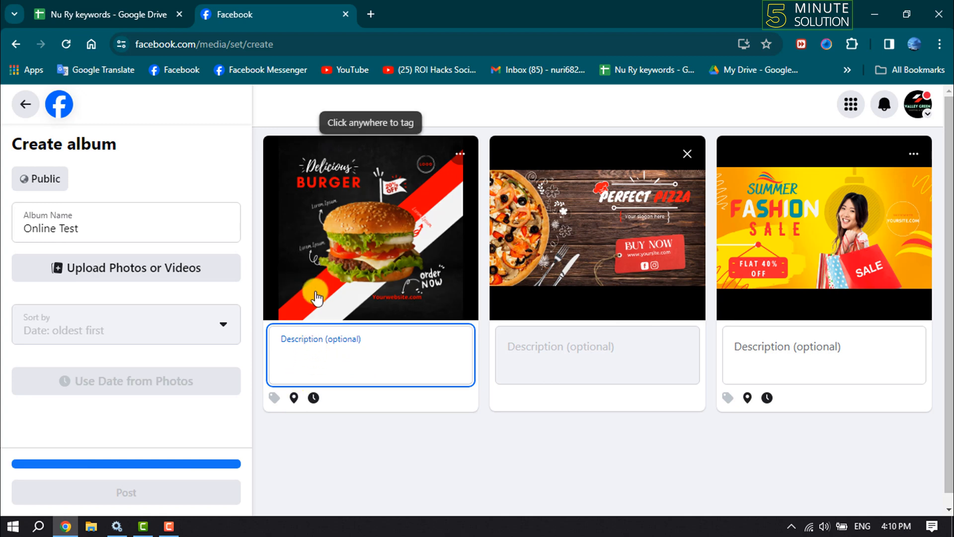
type("Test")
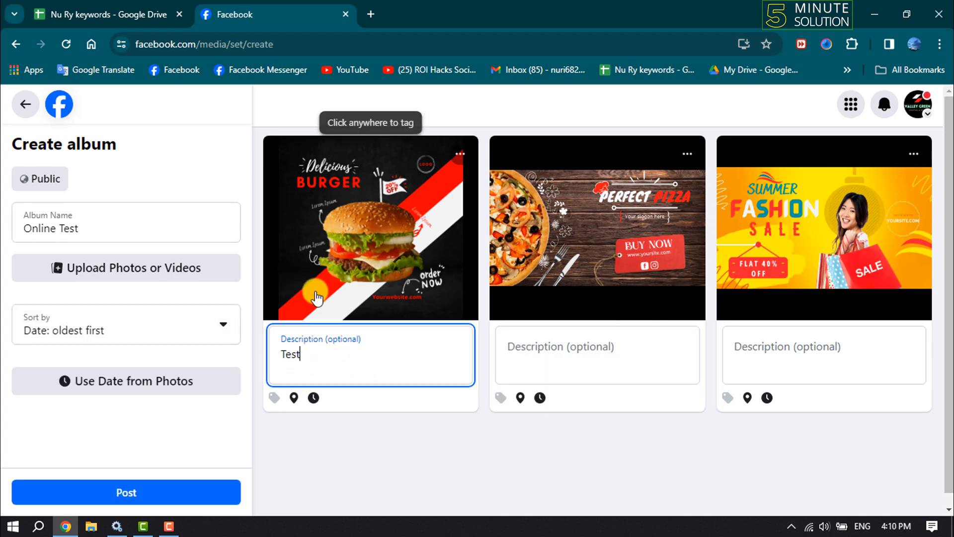
left_click(823, 355)
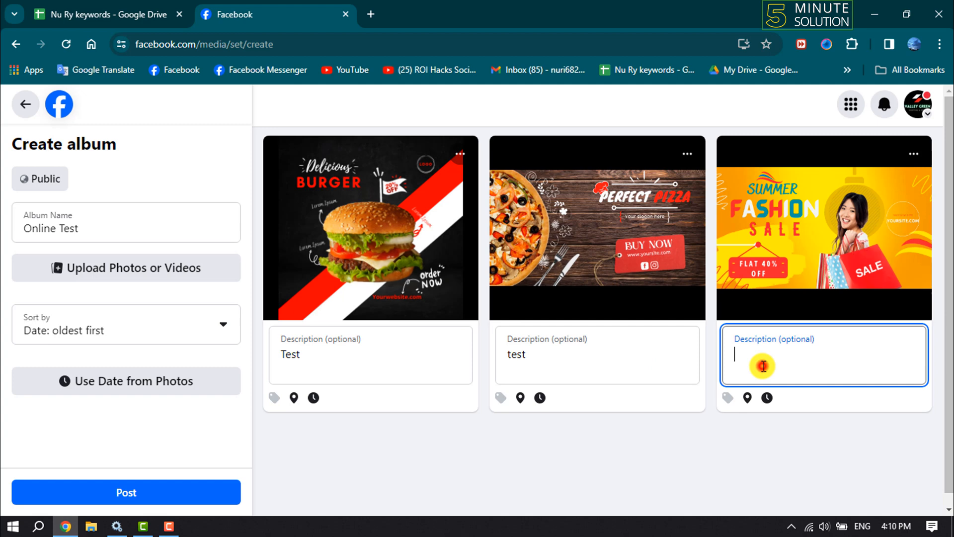
type("test")
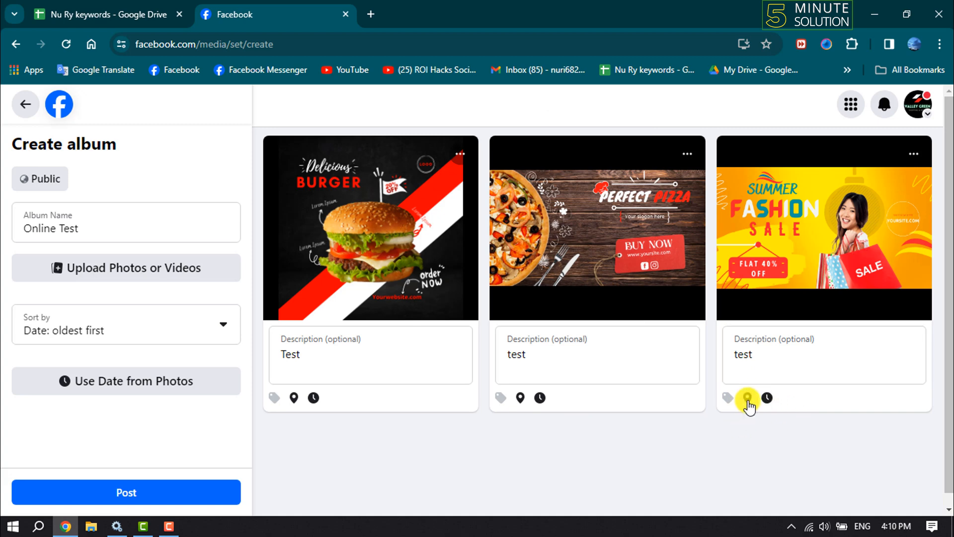
Tag the fashion sale image with location India and keep sorting oldest first.
left_click(748, 397)
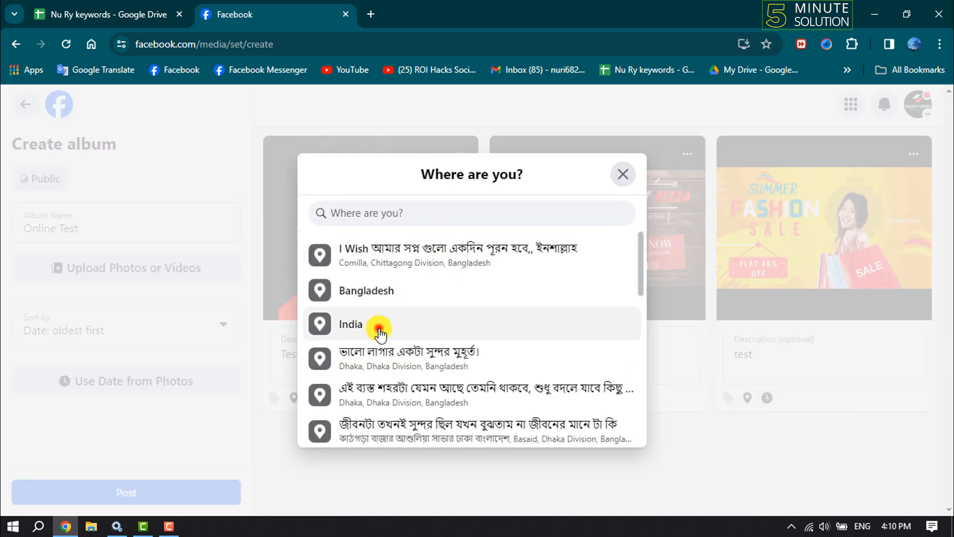
left_click(351, 324)
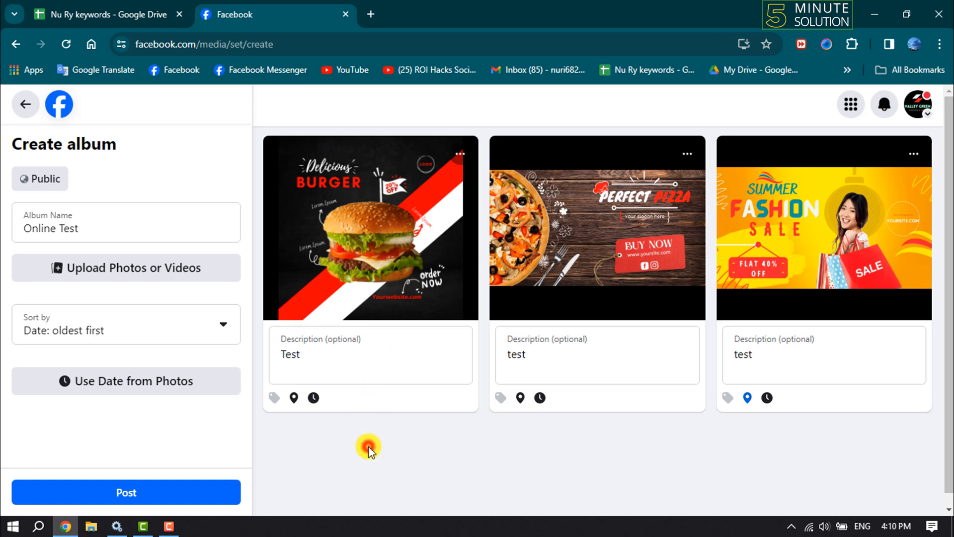
left_click(127, 324)
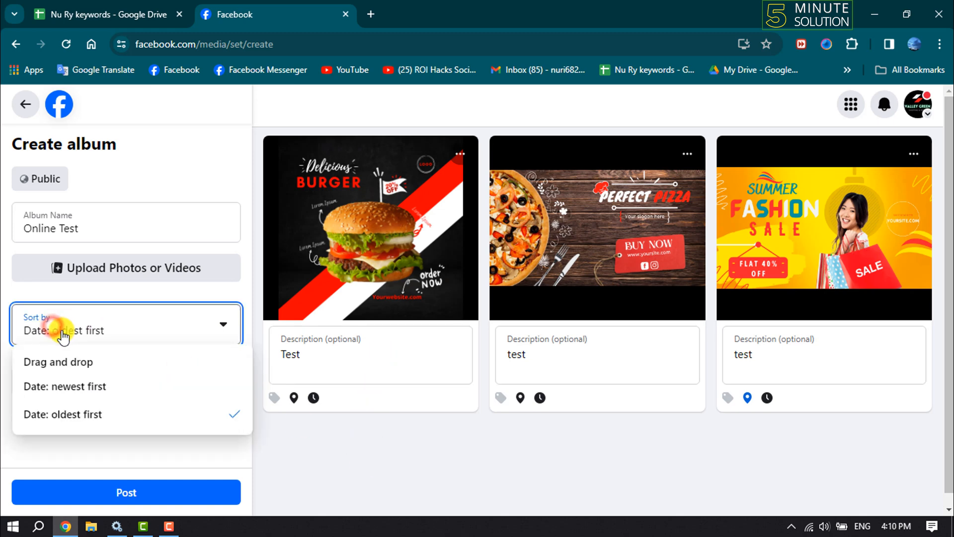
left_click(61, 413)
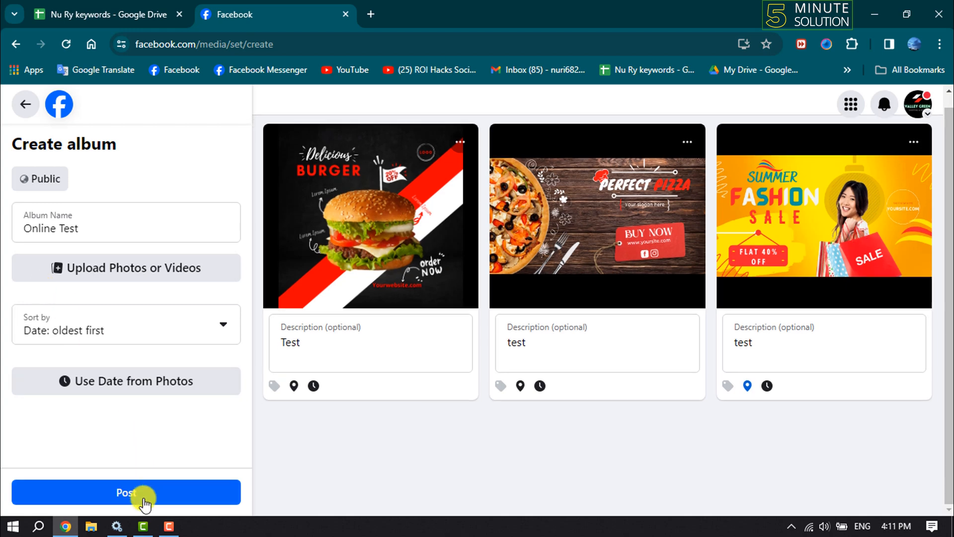
Publish the Online Test album and return to the page's Photos section.
left_click(126, 492)
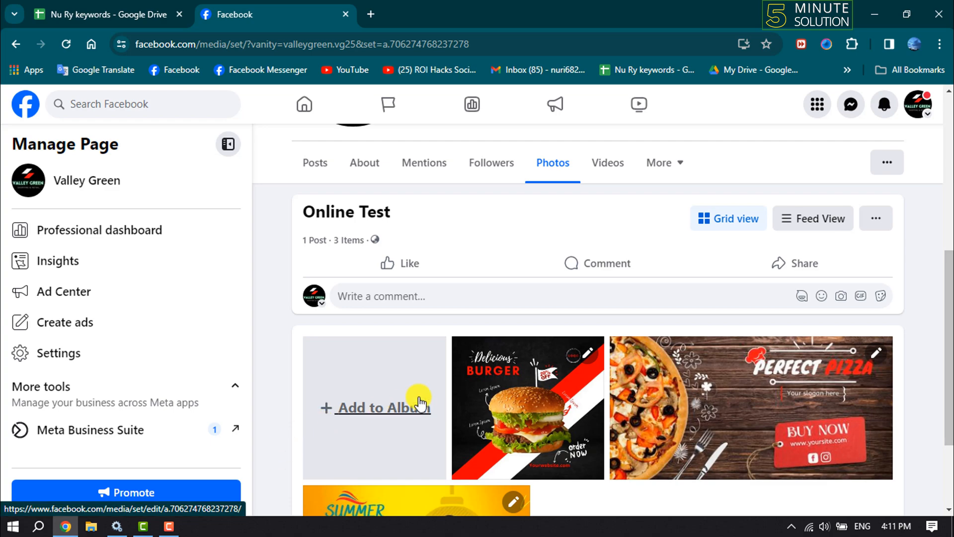
scroll("up", 3)
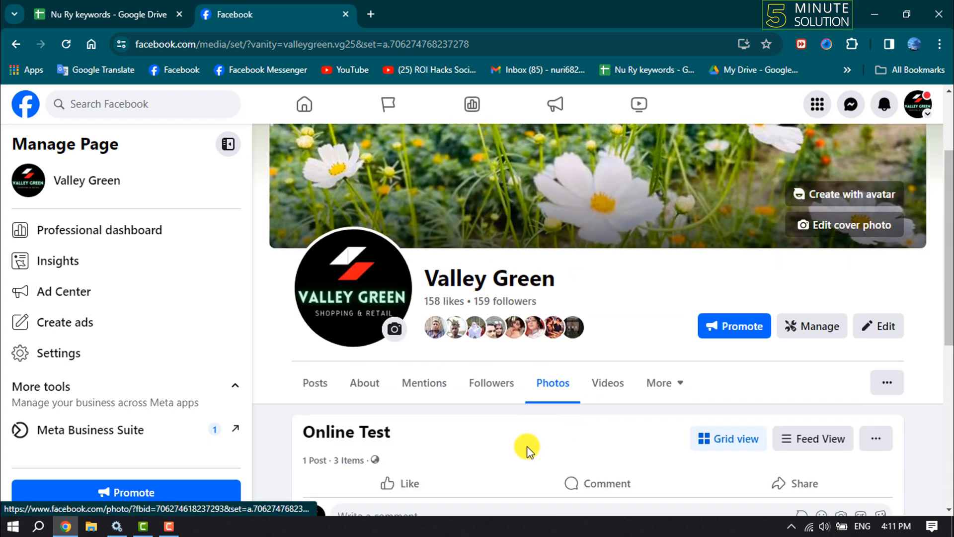
left_click(550, 382)
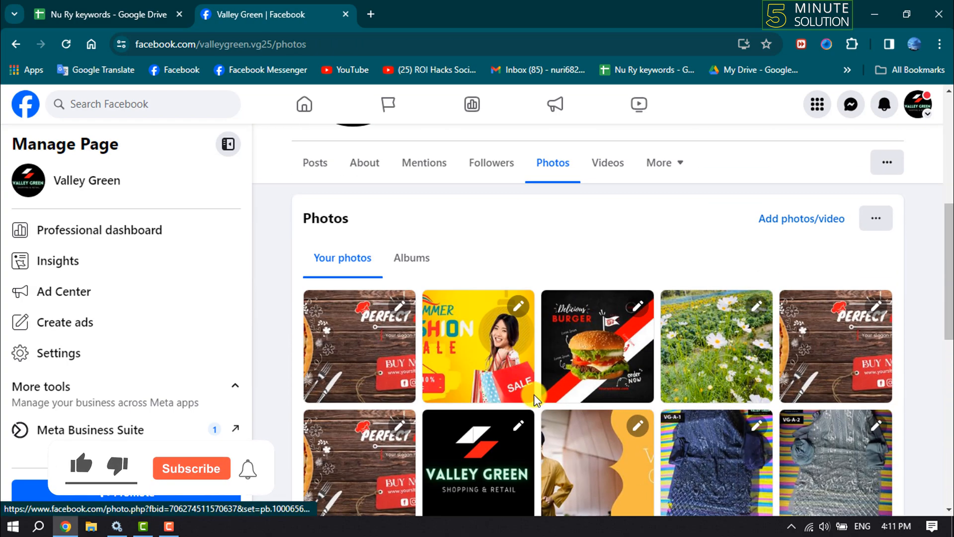
Find Online Test with 3 items in the albums list and view it.
left_click(411, 257)
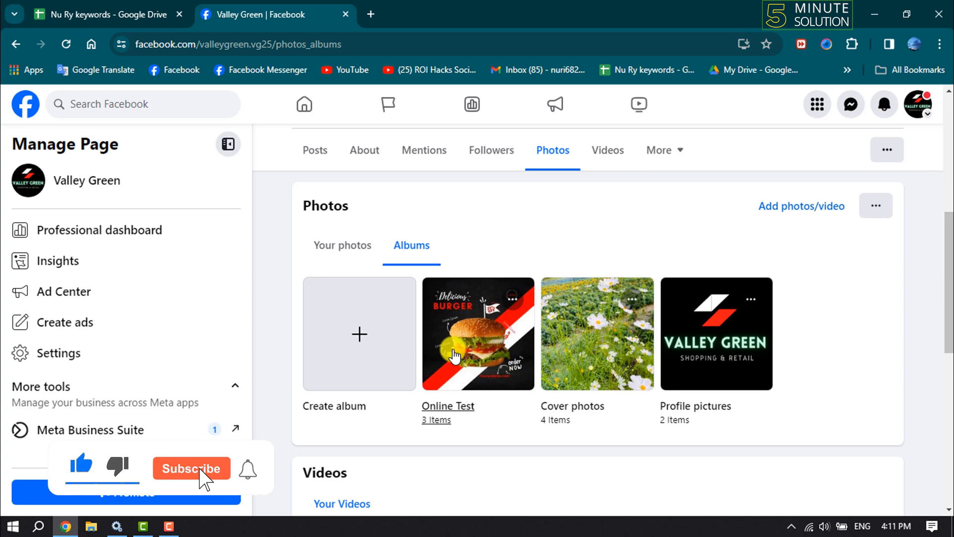
left_click(191, 468)
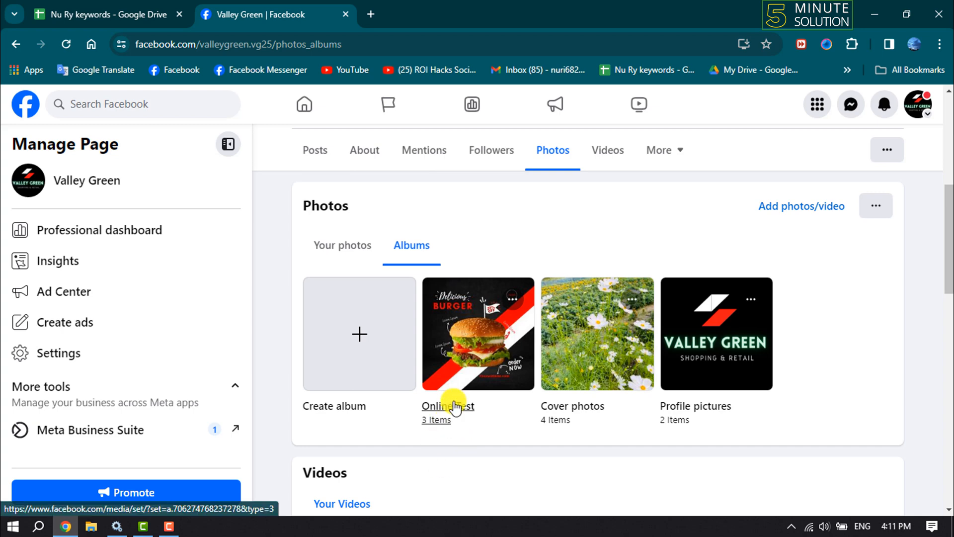
left_click(448, 406)
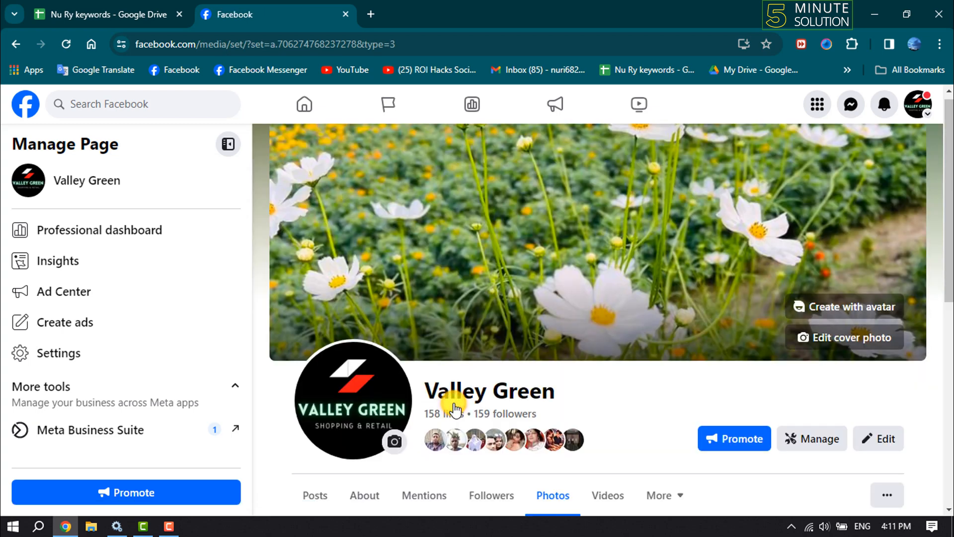